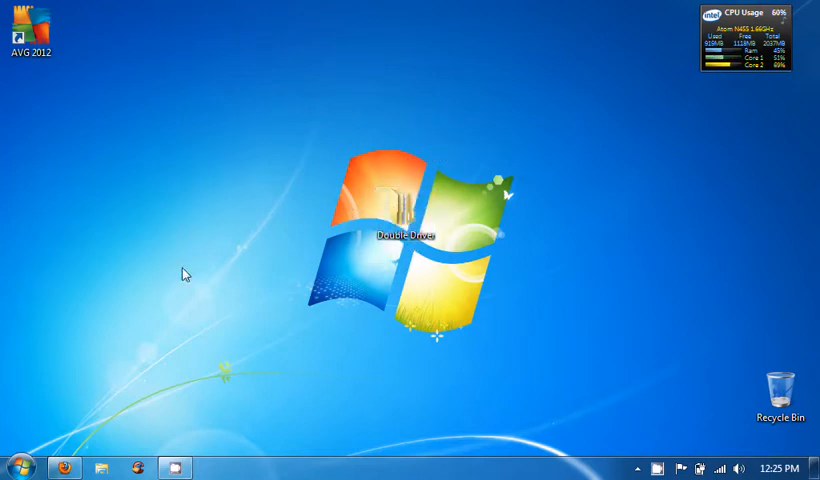
- Close the Firefox MediaFire download page for Double Driver.rar
left_click(65, 467)
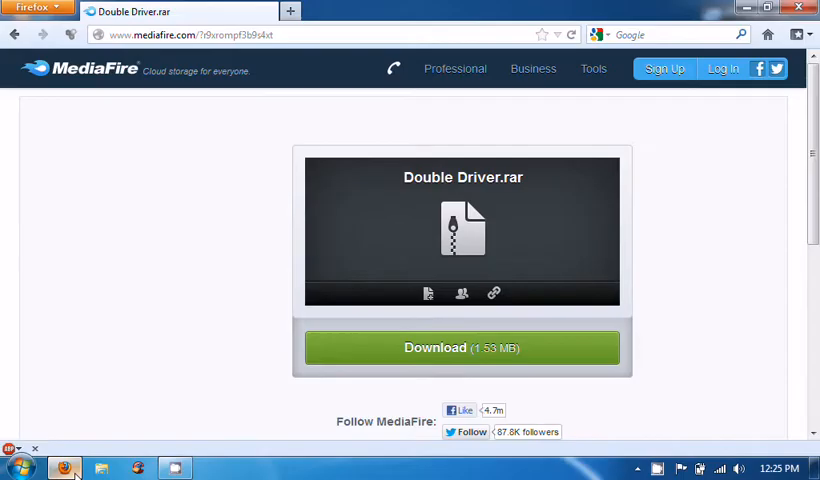
mouse_move(421, 453)
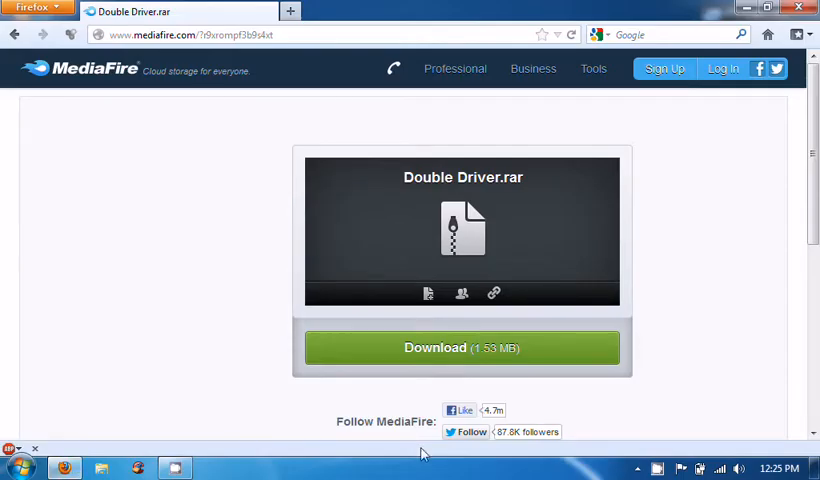
mouse_move(438, 374)
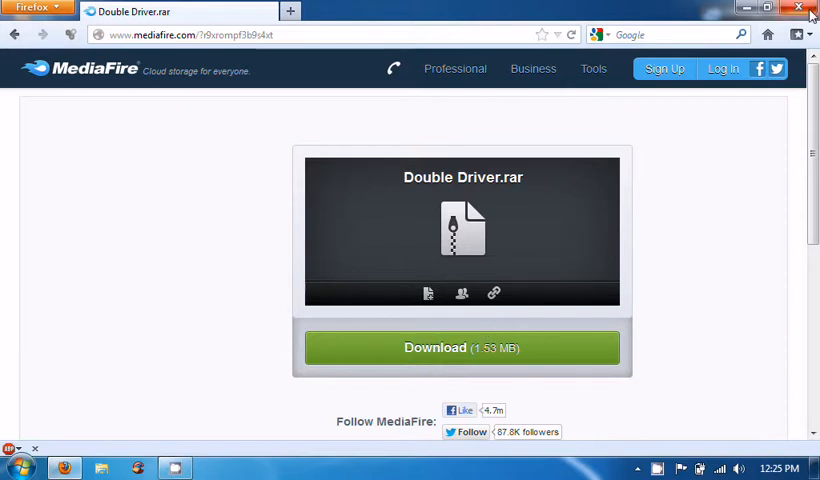
left_click(798, 8)
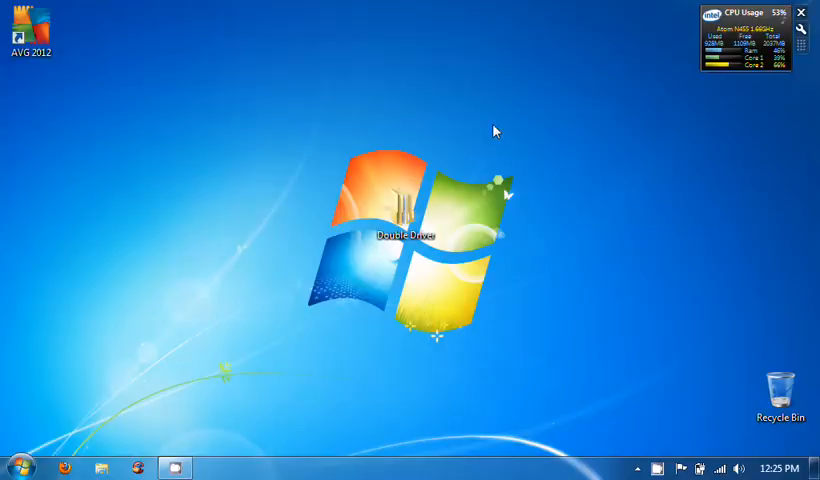
mouse_move(238, 176)
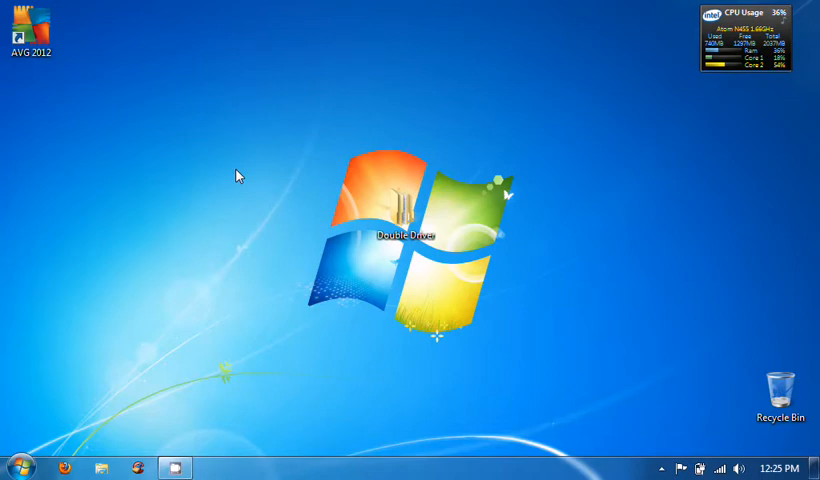
mouse_move(400, 222)
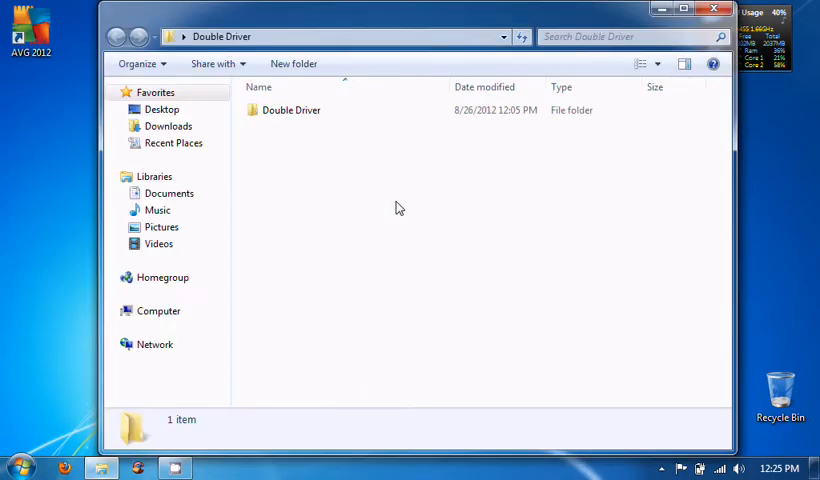
- Open the inner Double Driver folder and run dd.exe
double_click(291, 110)
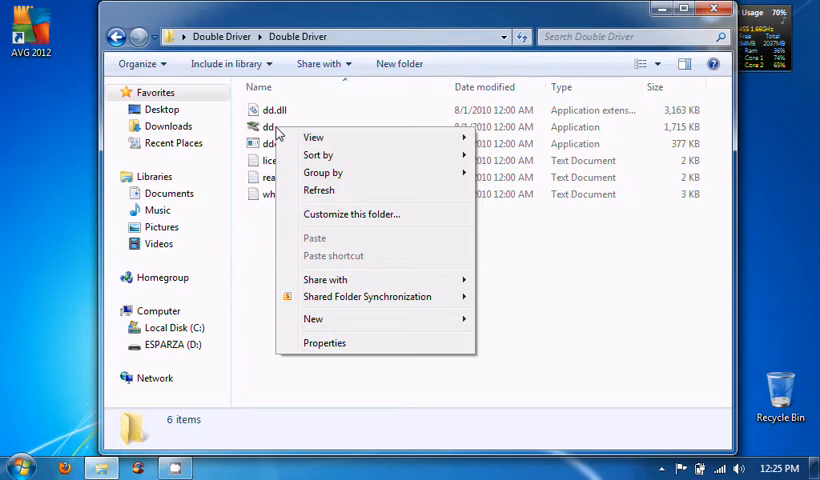
left_click(270, 127)
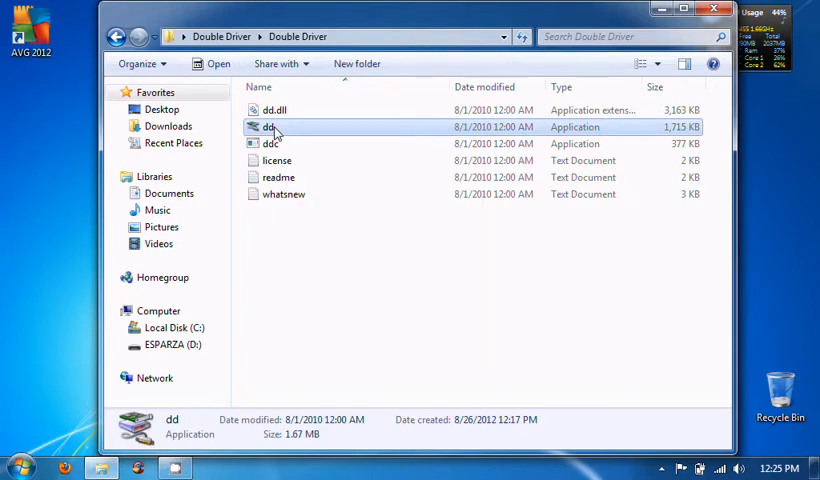
right_click(270, 127)
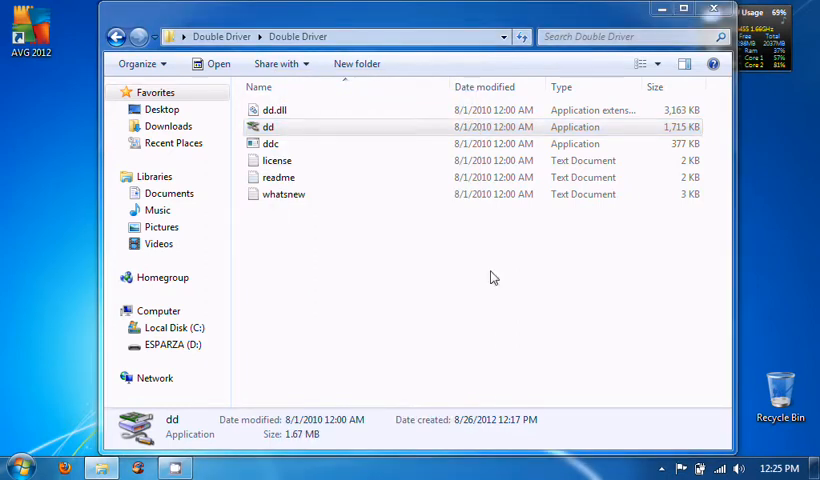
double_click(268, 127)
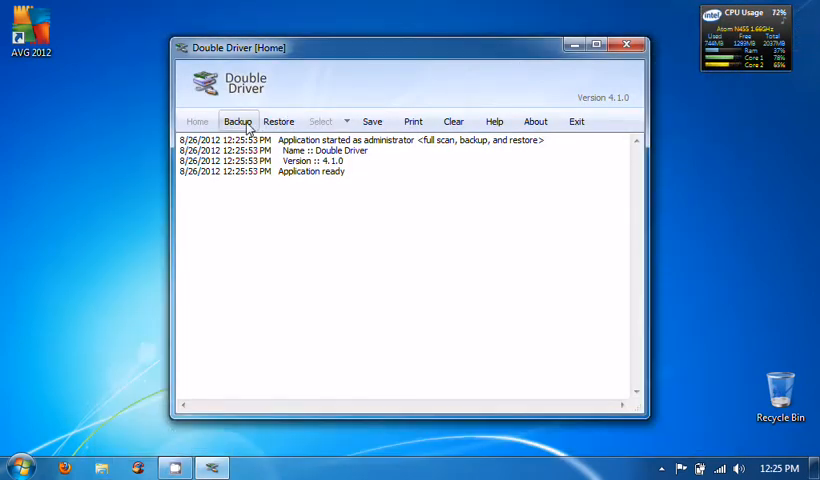
mouse_move(338, 197)
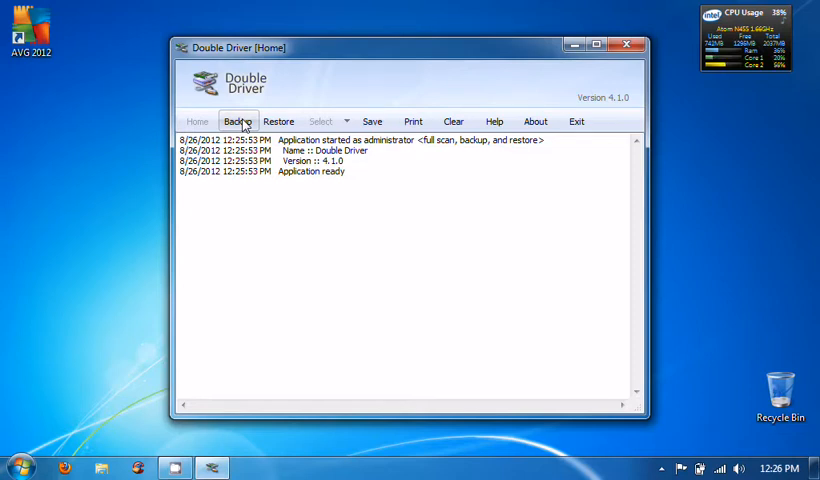
- Switch Double Driver to its Backup screen
left_click(238, 121)
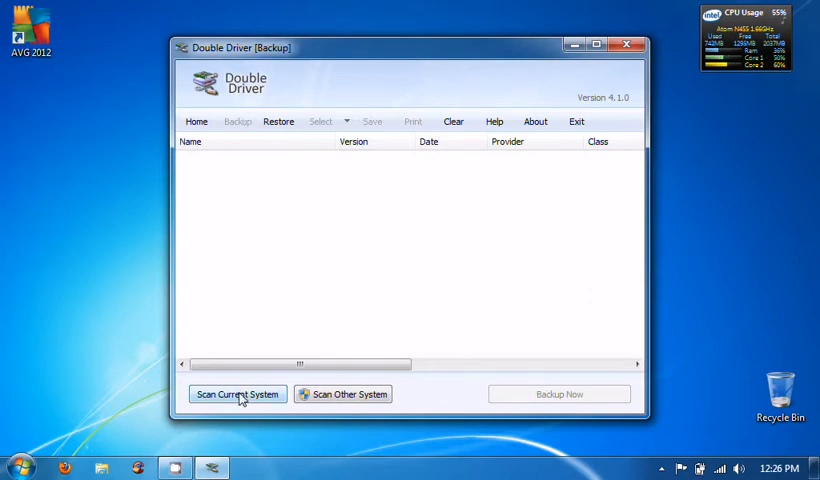
- Scan the current system for drivers, review the list, and open Backup Now settings
left_click(237, 393)
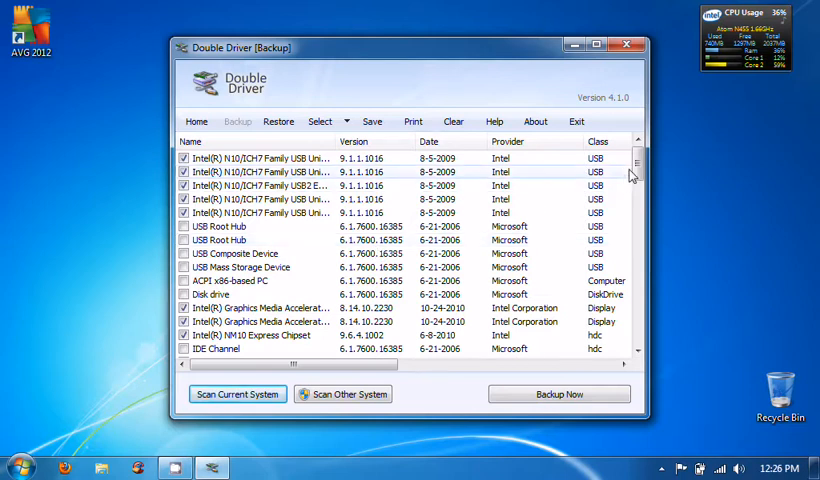
scroll("down", 3)
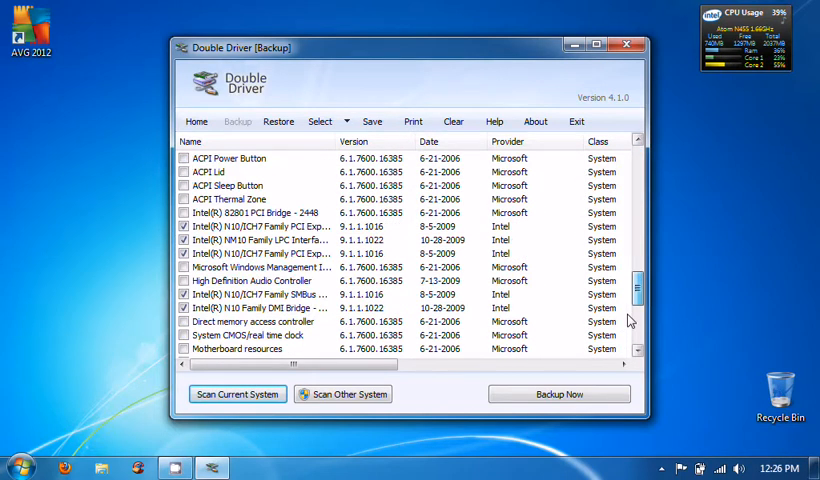
scroll("down", 3)
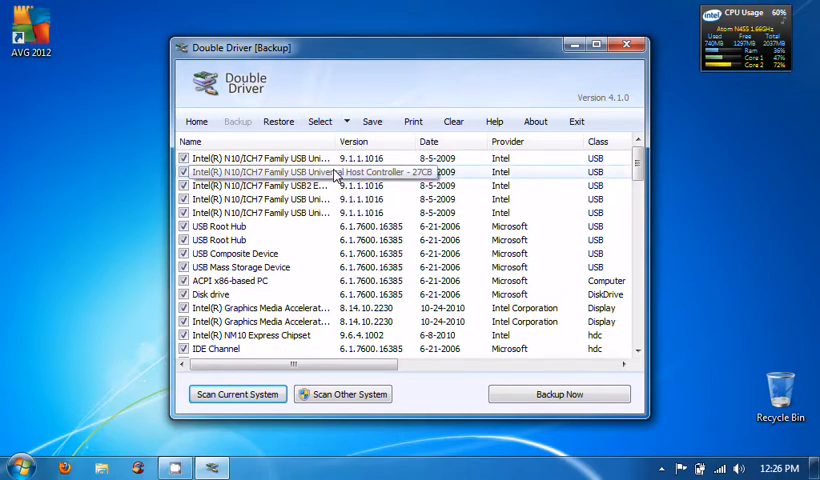
left_click(558, 393)
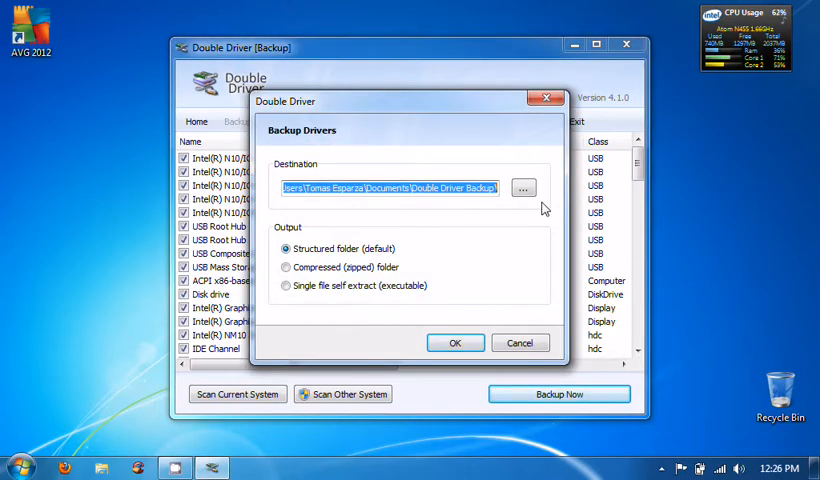
- Back up the ticked drivers to a folder on the Desktop and dismiss the success message
left_click(523, 188)
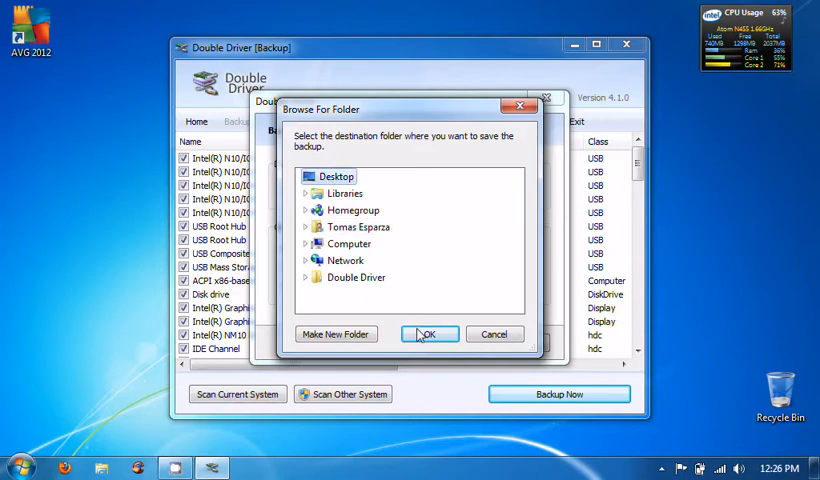
left_click(429, 333)
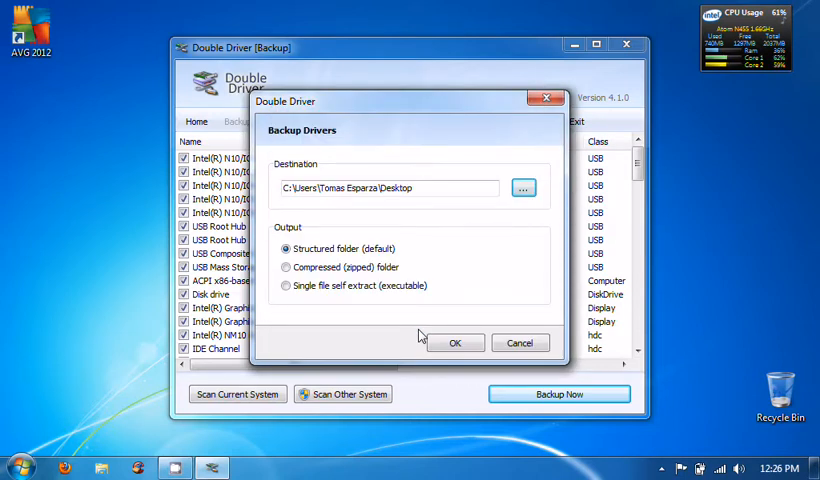
mouse_move(400, 337)
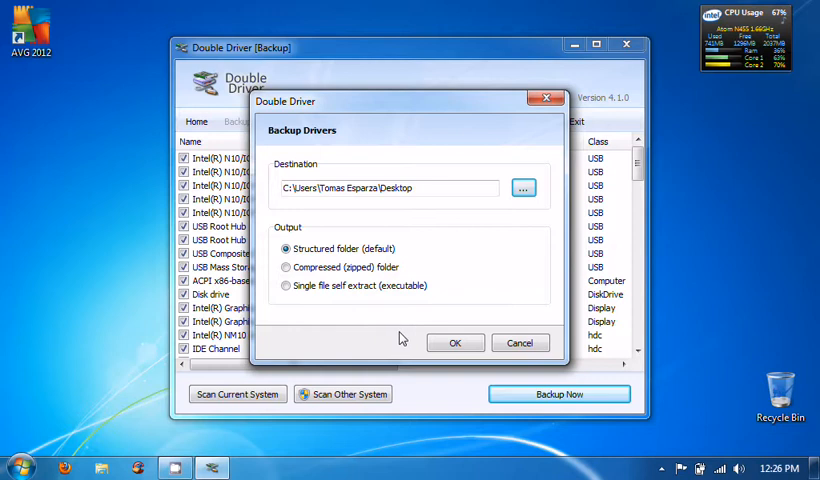
mouse_move(447, 335)
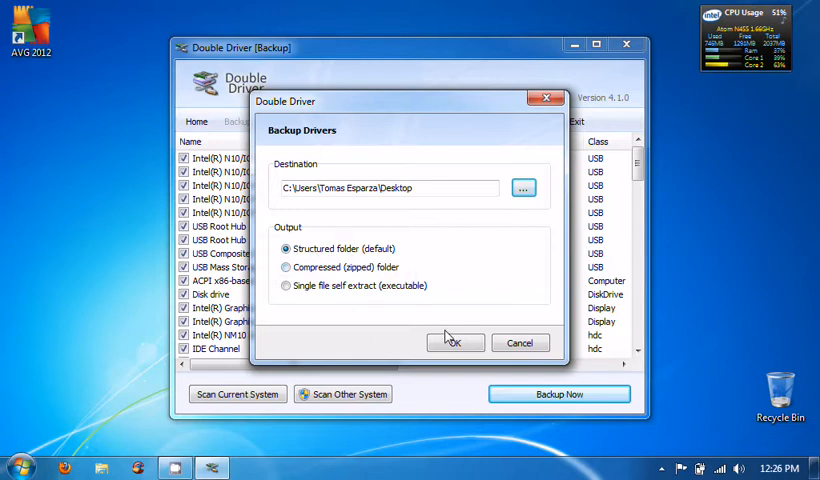
left_click(456, 342)
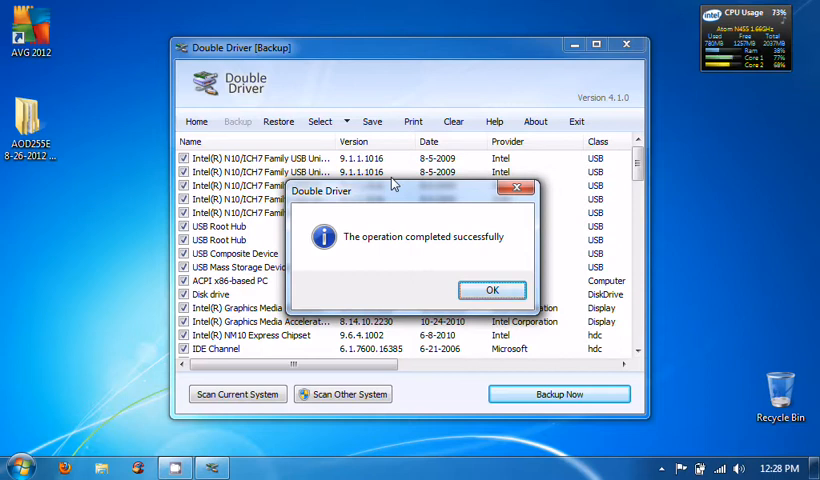
mouse_move(398, 241)
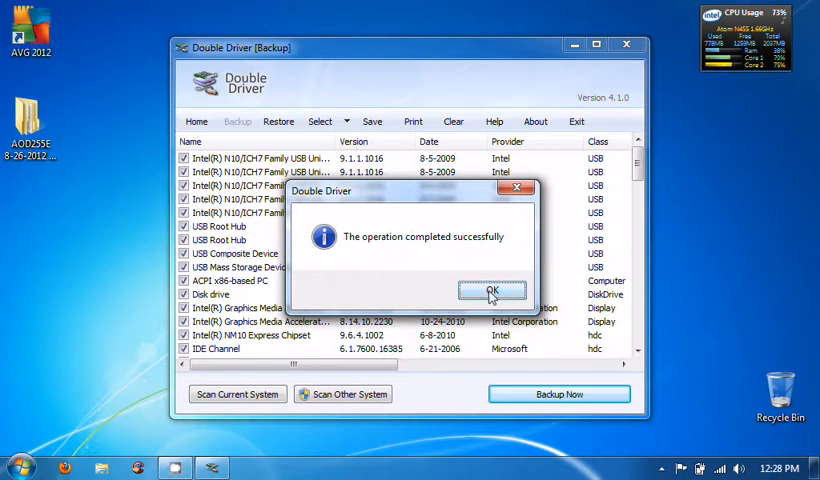
left_click(491, 291)
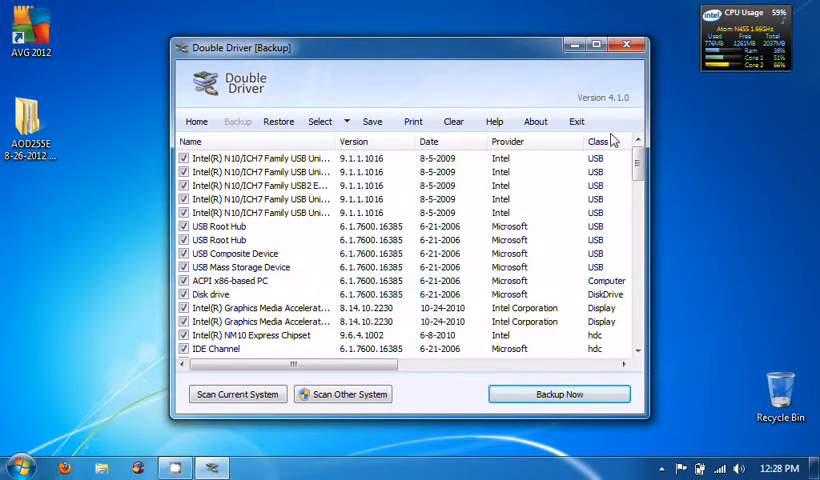
- Close Double Driver and select the dated AOD255E backup folder on the desktop
left_click(626, 46)
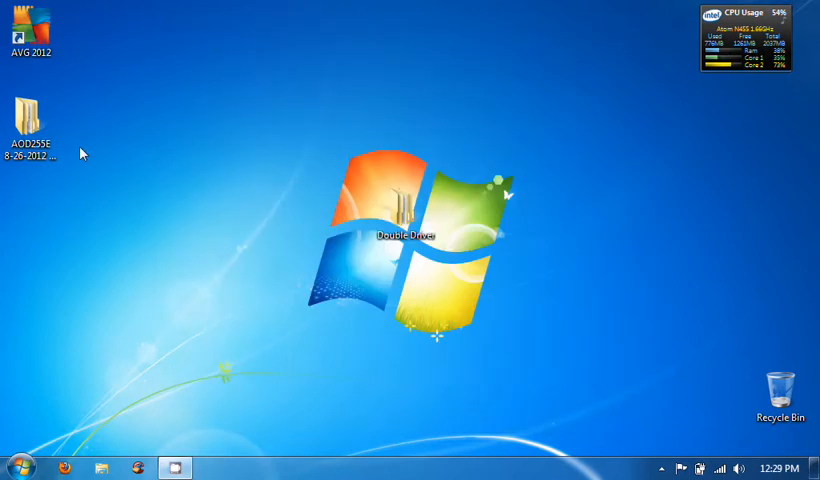
left_click(30, 112)
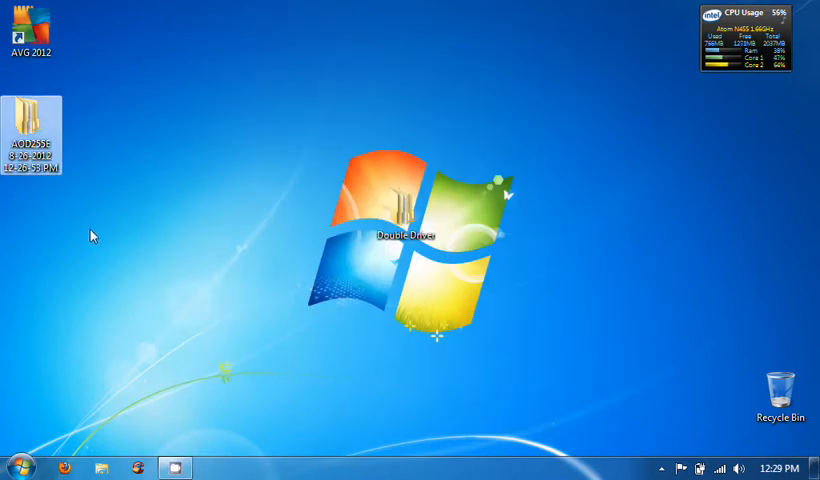
mouse_move(31, 135)
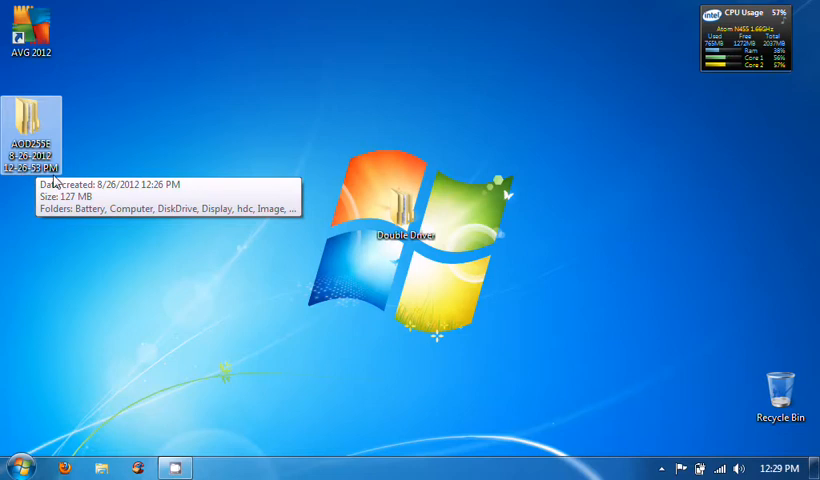
mouse_move(60, 152)
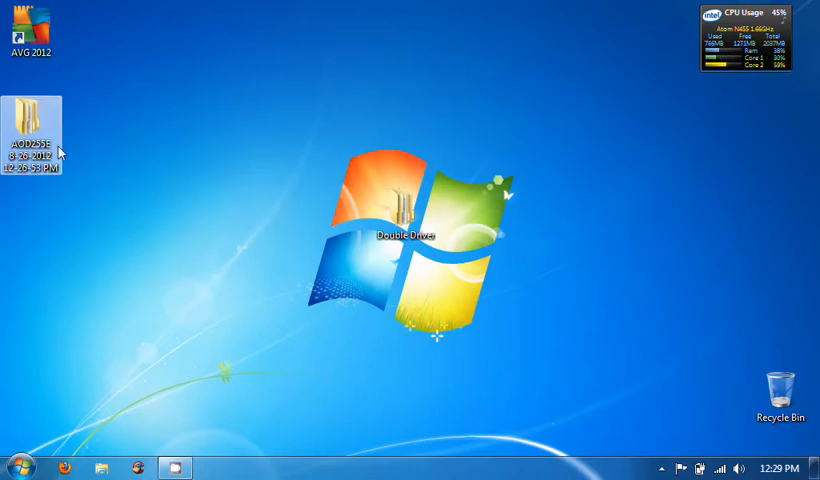
mouse_move(30, 120)
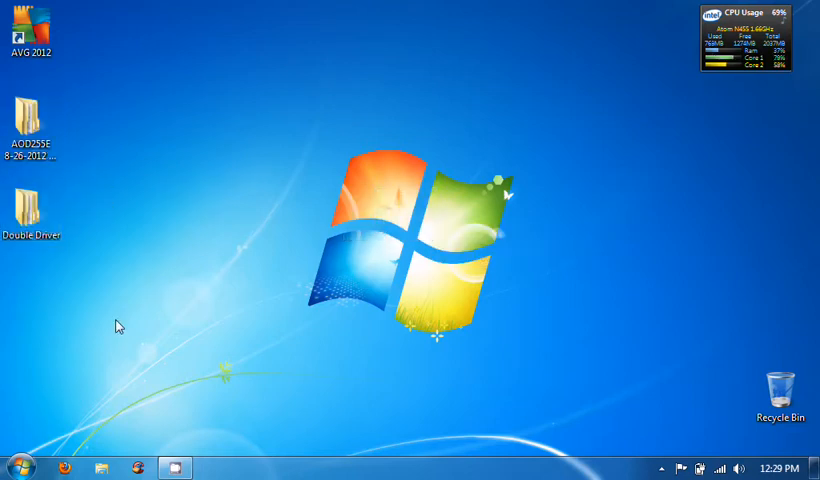
left_click(20, 467)
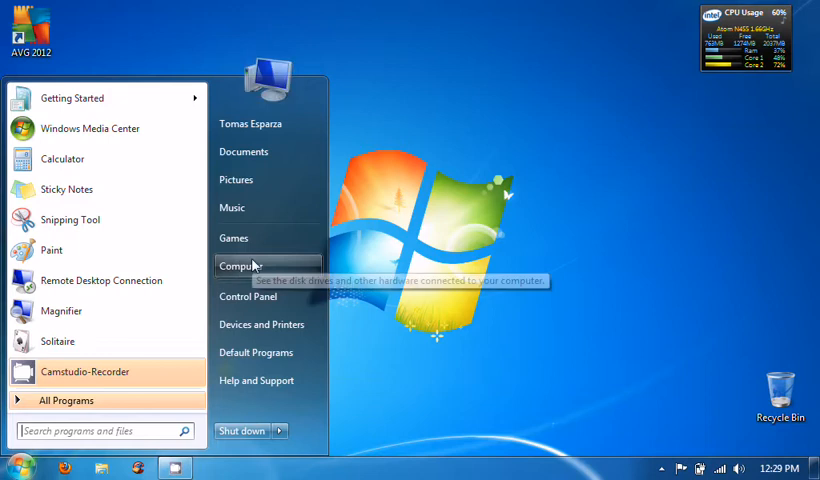
left_click(242, 266)
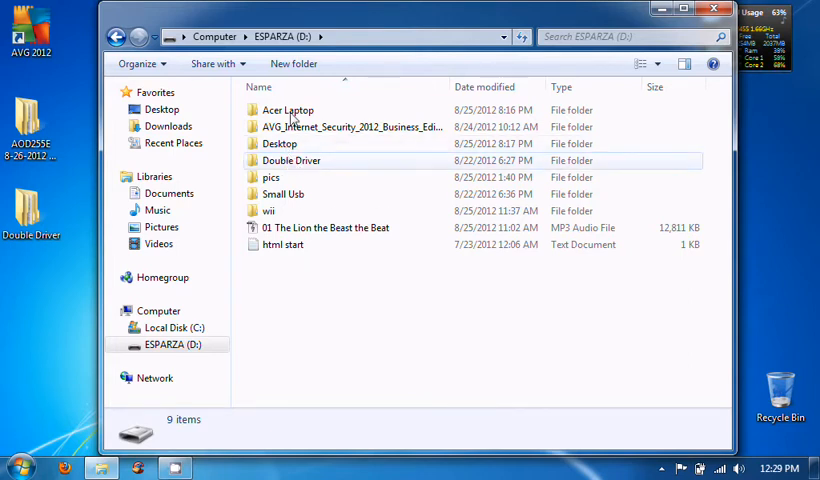
left_click(288, 110)
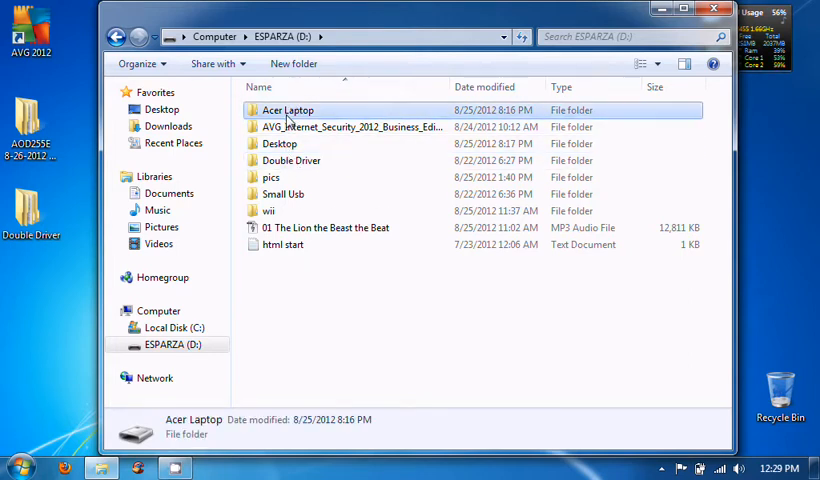
double_click(287, 110)
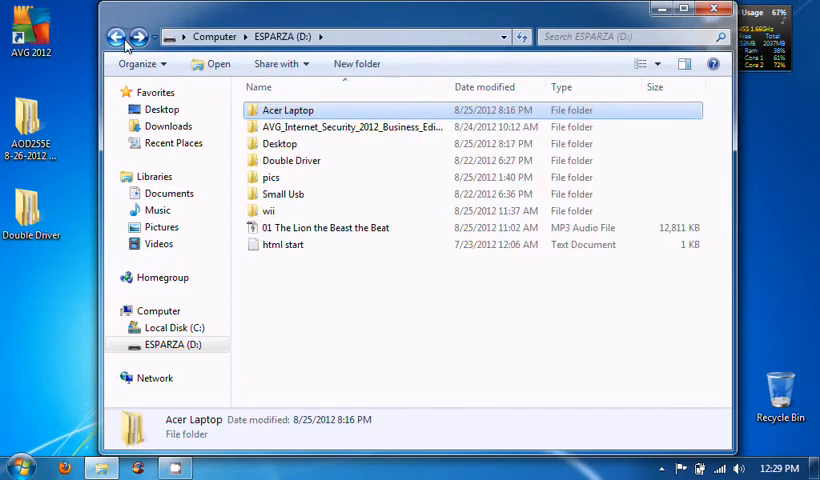
left_click(114, 37)
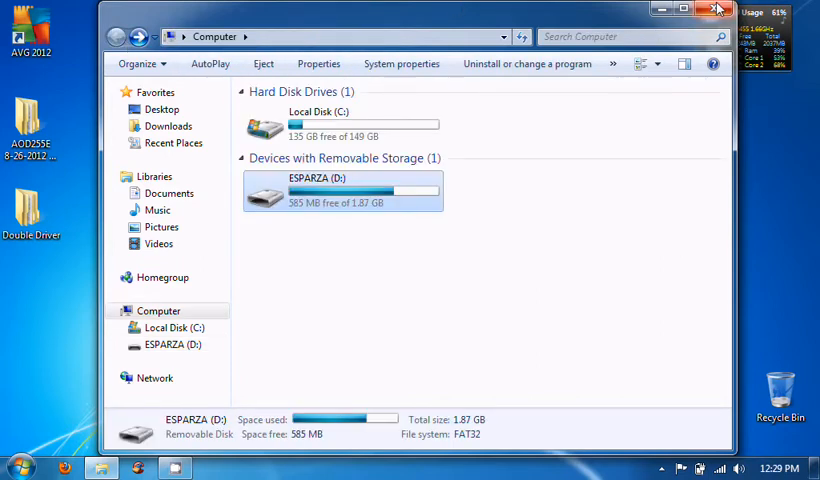
left_click(716, 9)
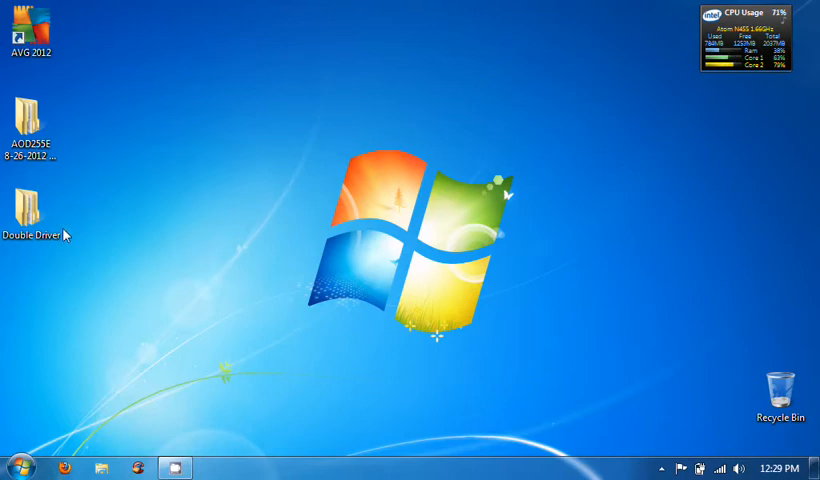
- Open the desktop Double Driver folder, then its inner folder, and launch dd
double_click(31, 200)
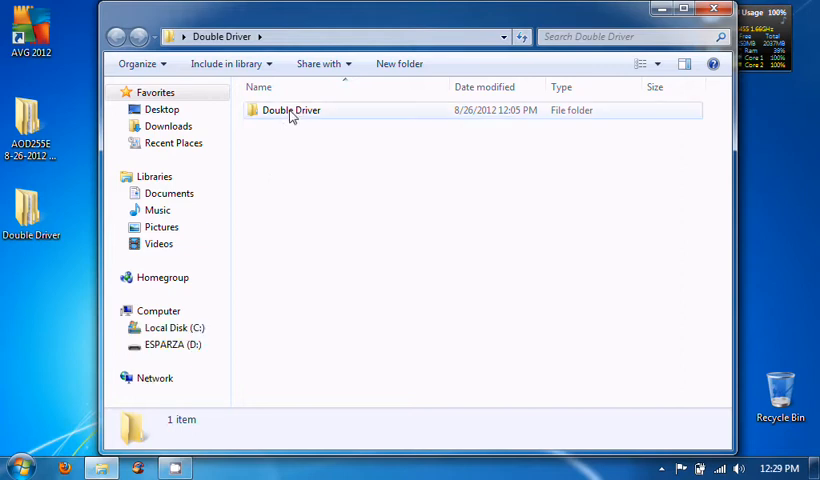
double_click(290, 110)
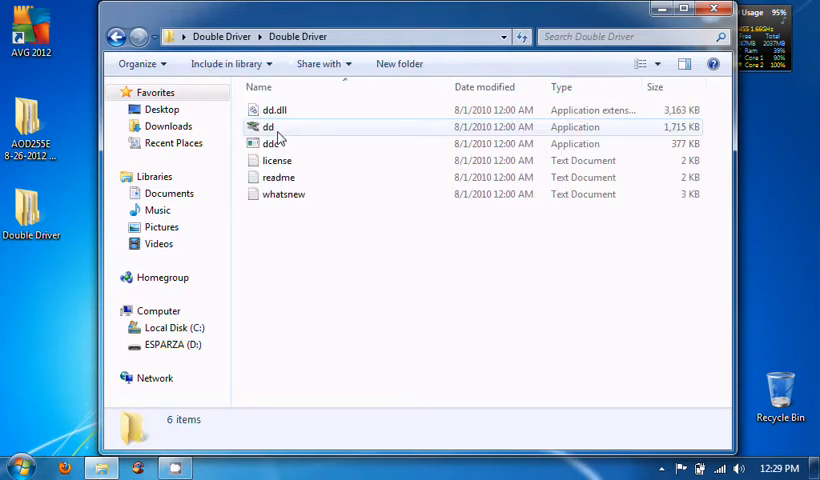
left_click(267, 127)
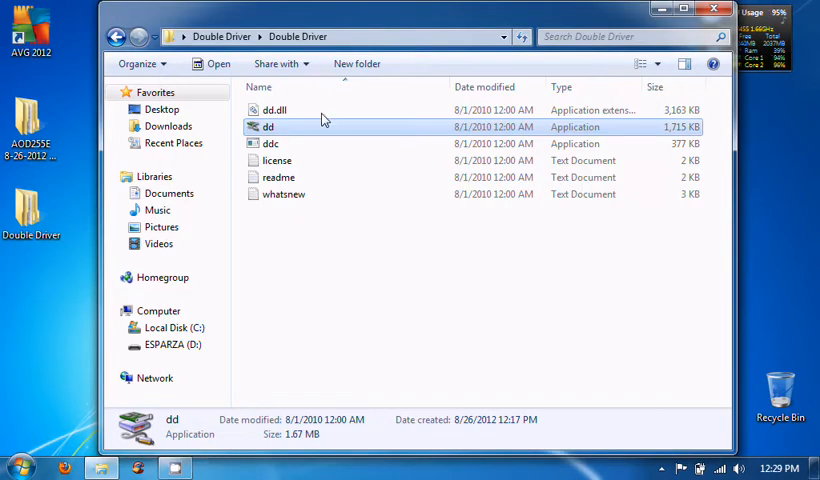
right_click(268, 127)
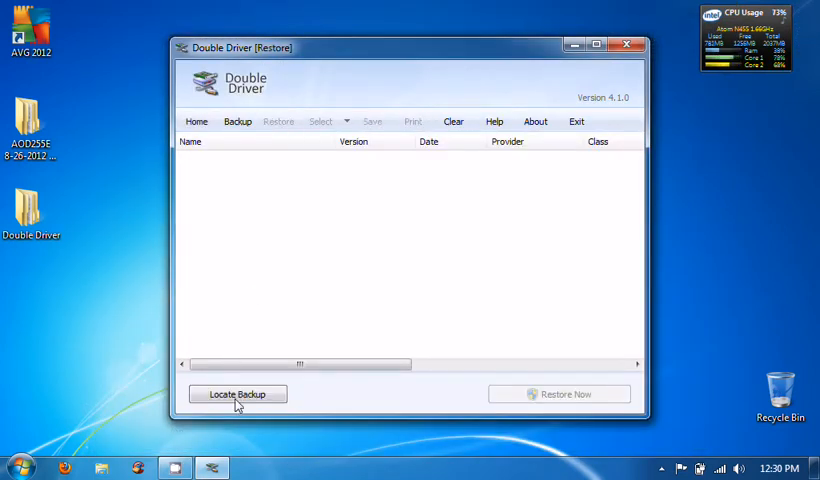
left_click(237, 393)
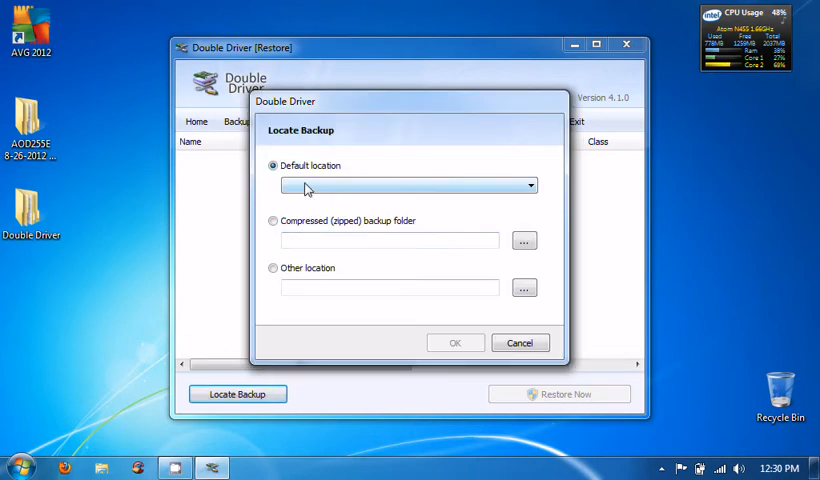
left_click(273, 267)
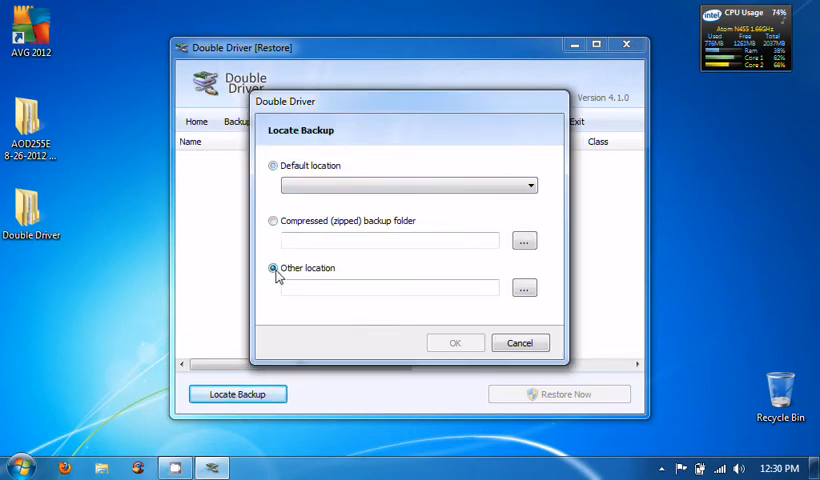
left_click(524, 287)
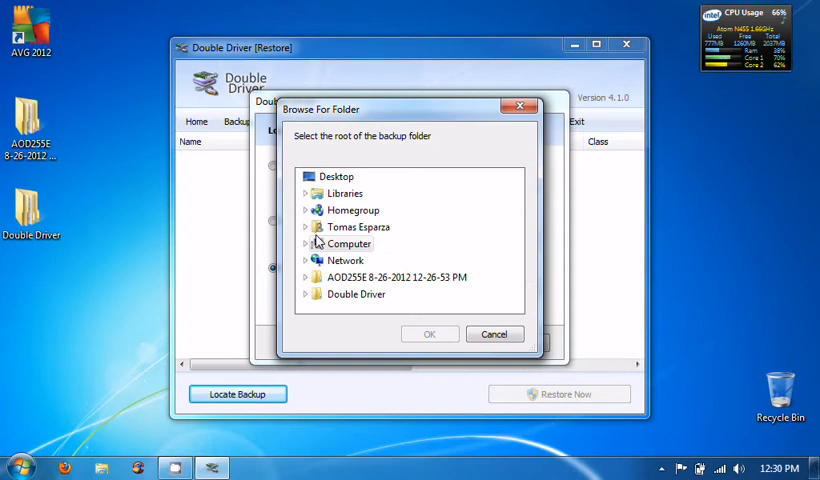
left_click(397, 277)
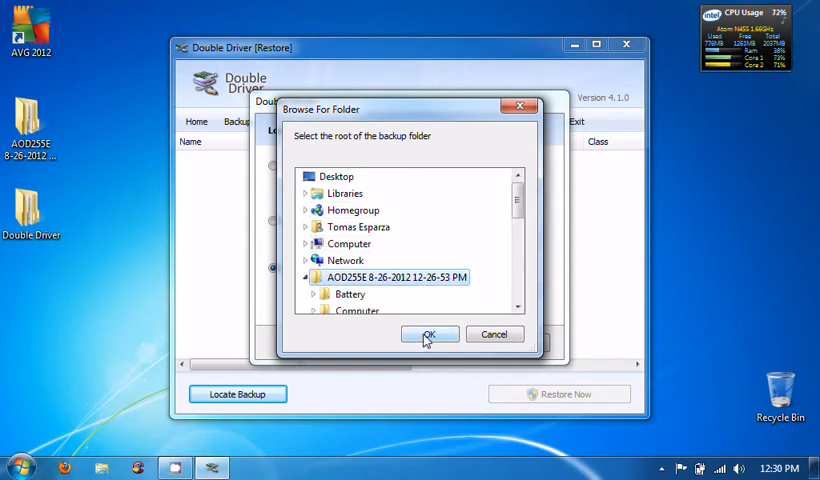
left_click(429, 333)
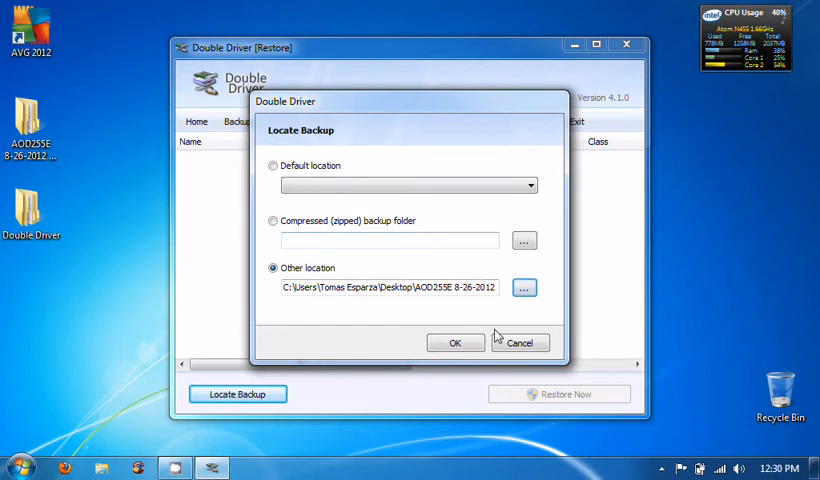
left_click(520, 342)
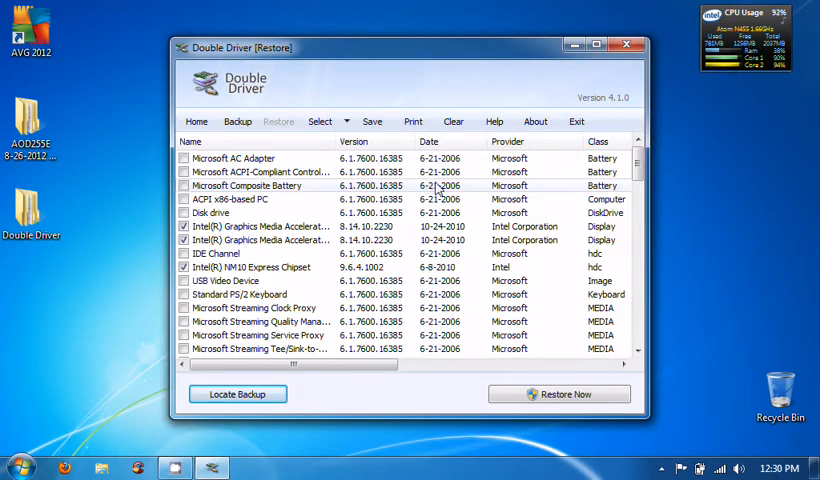
- Choose Select > All to tick every driver in the restore list
left_click(319, 121)
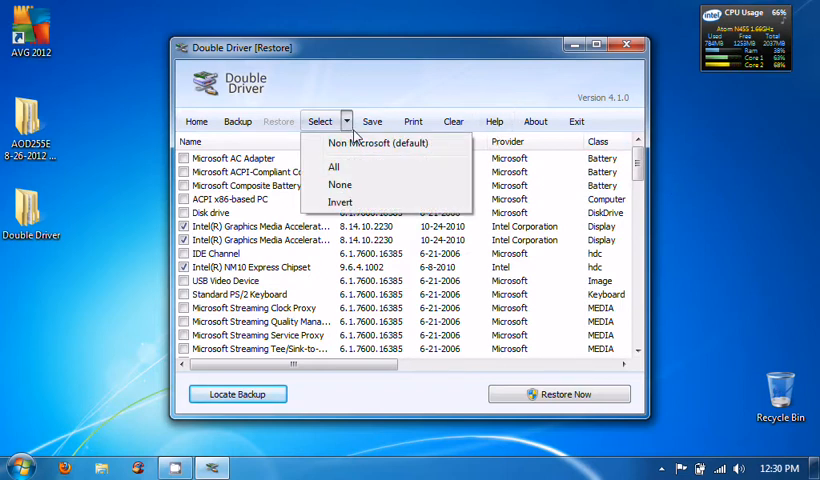
left_click(333, 166)
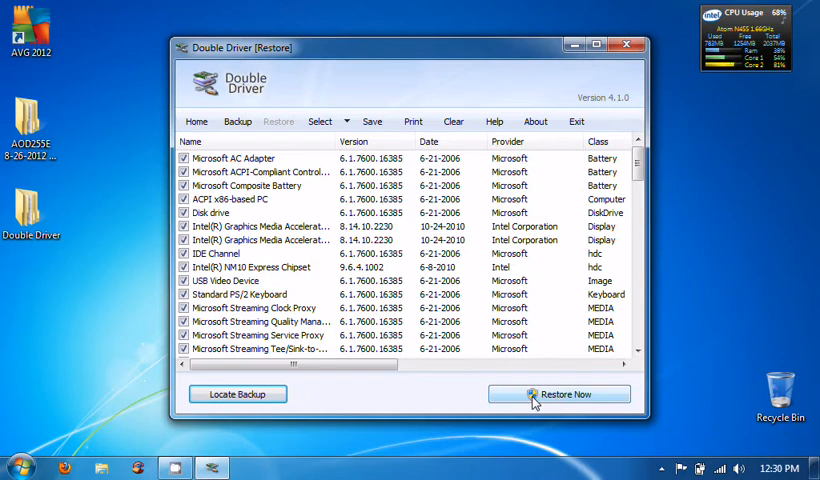
mouse_move(343, 393)
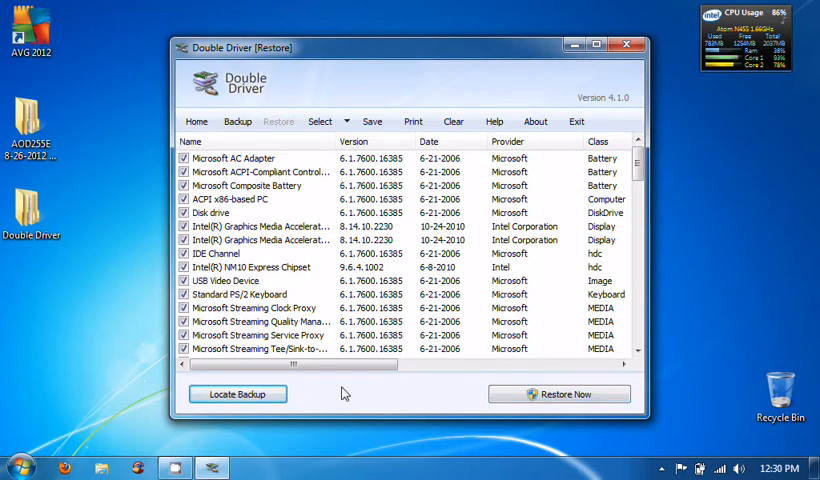